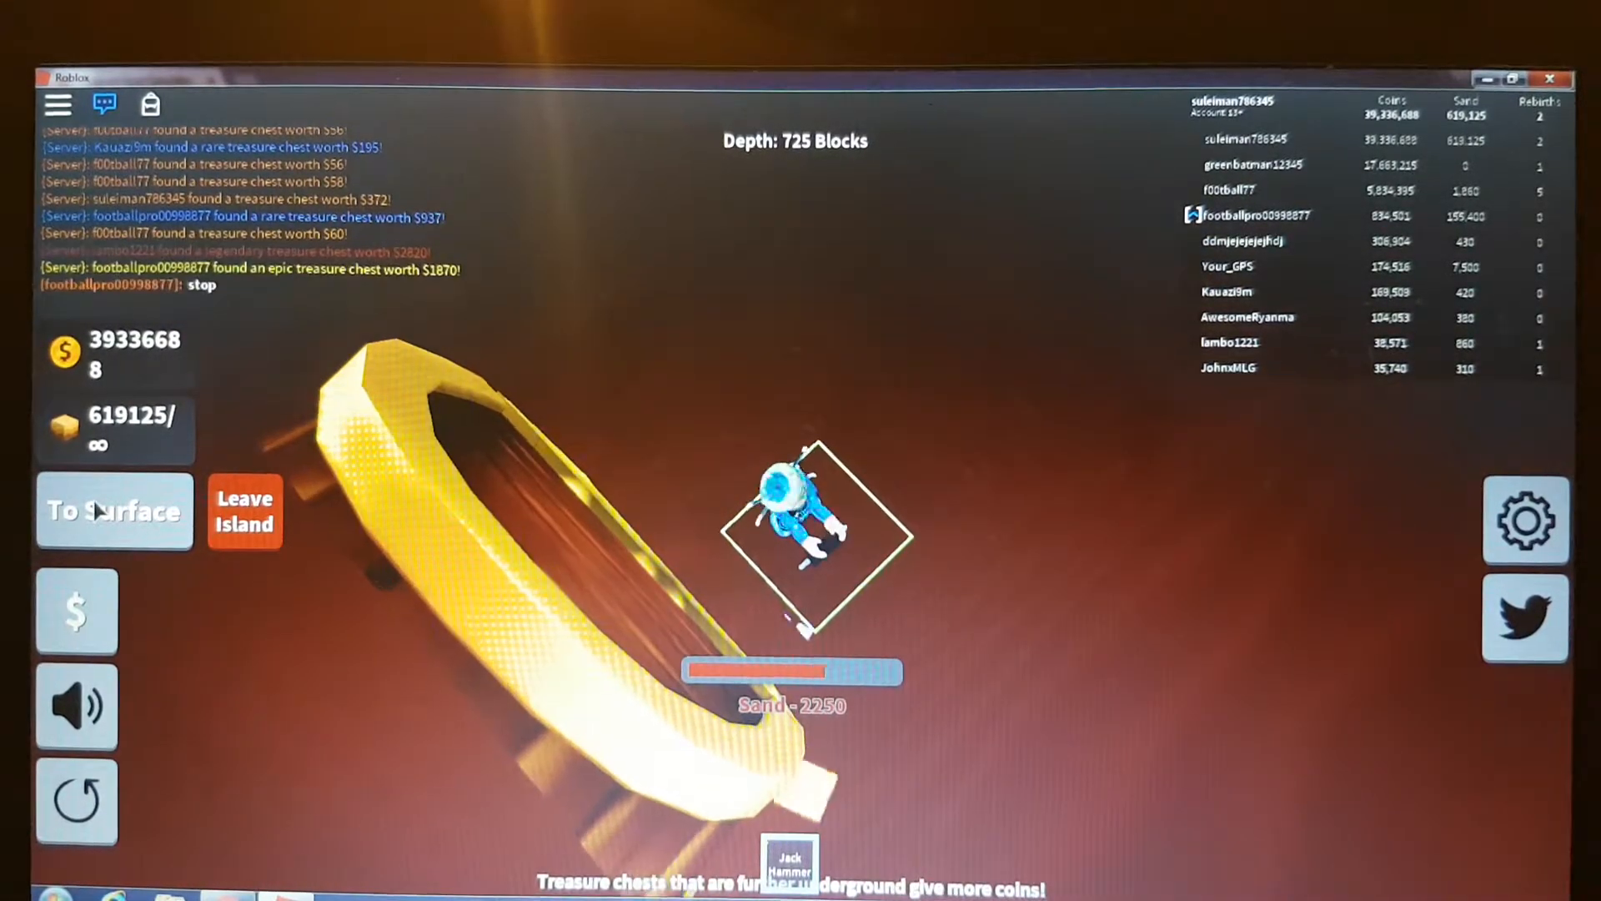
# - Leave the 725-block dig and return to the surface to sell sand and reach the shop
pyautogui.click(114, 510)
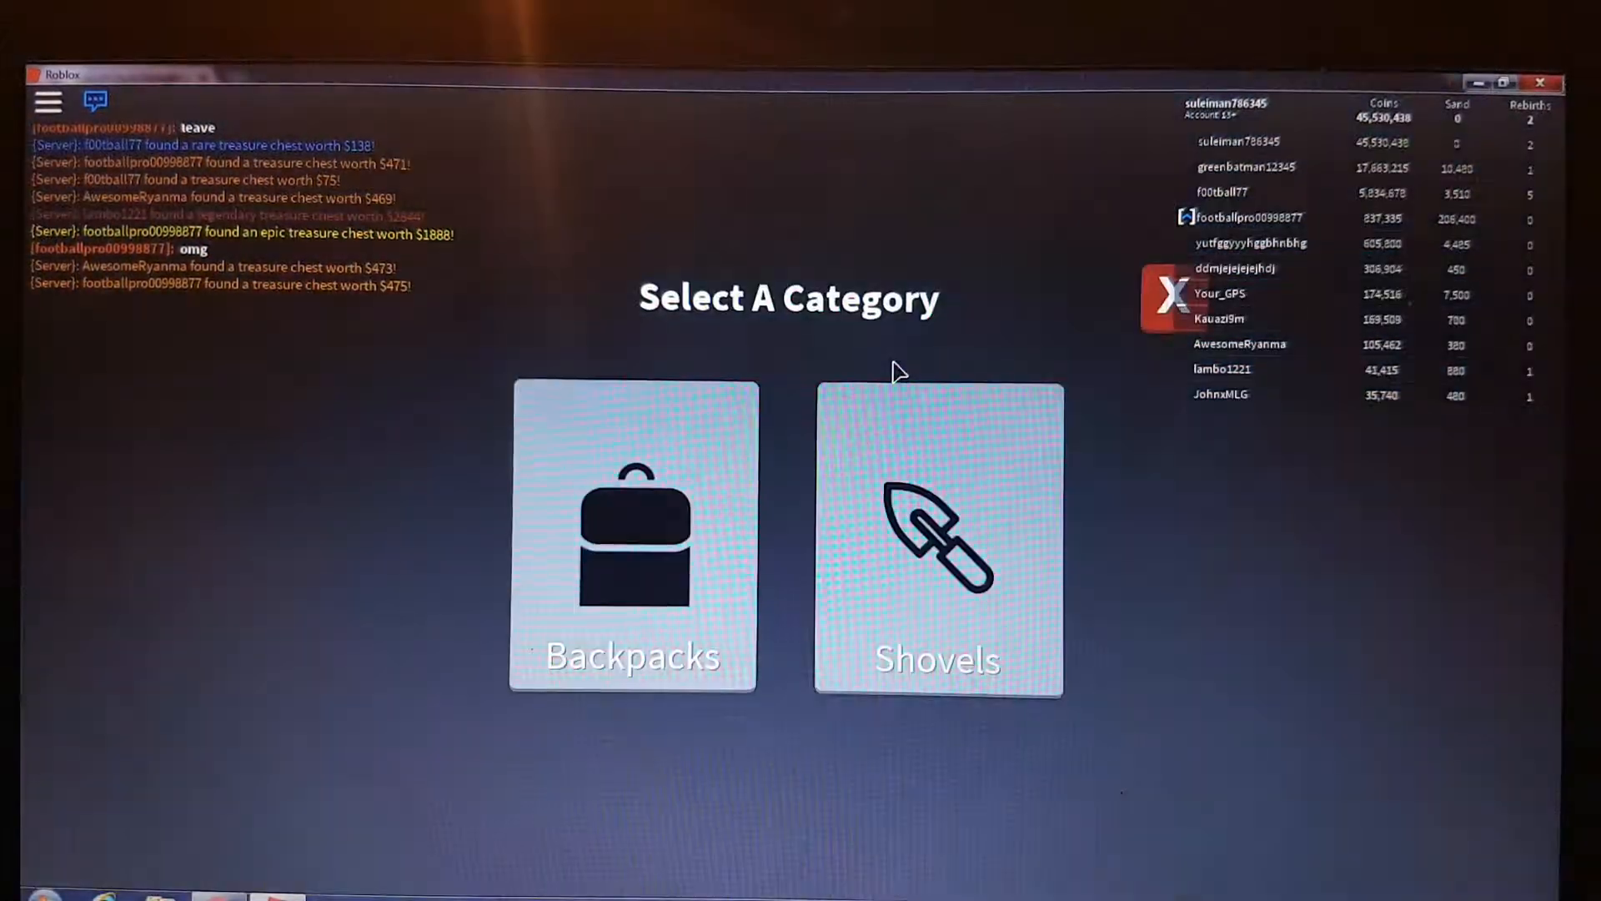
# - Browse the Shovels category past Jack Hammer and Dual Scoops to the $45,000,000 Drill
pyautogui.click(936, 536)
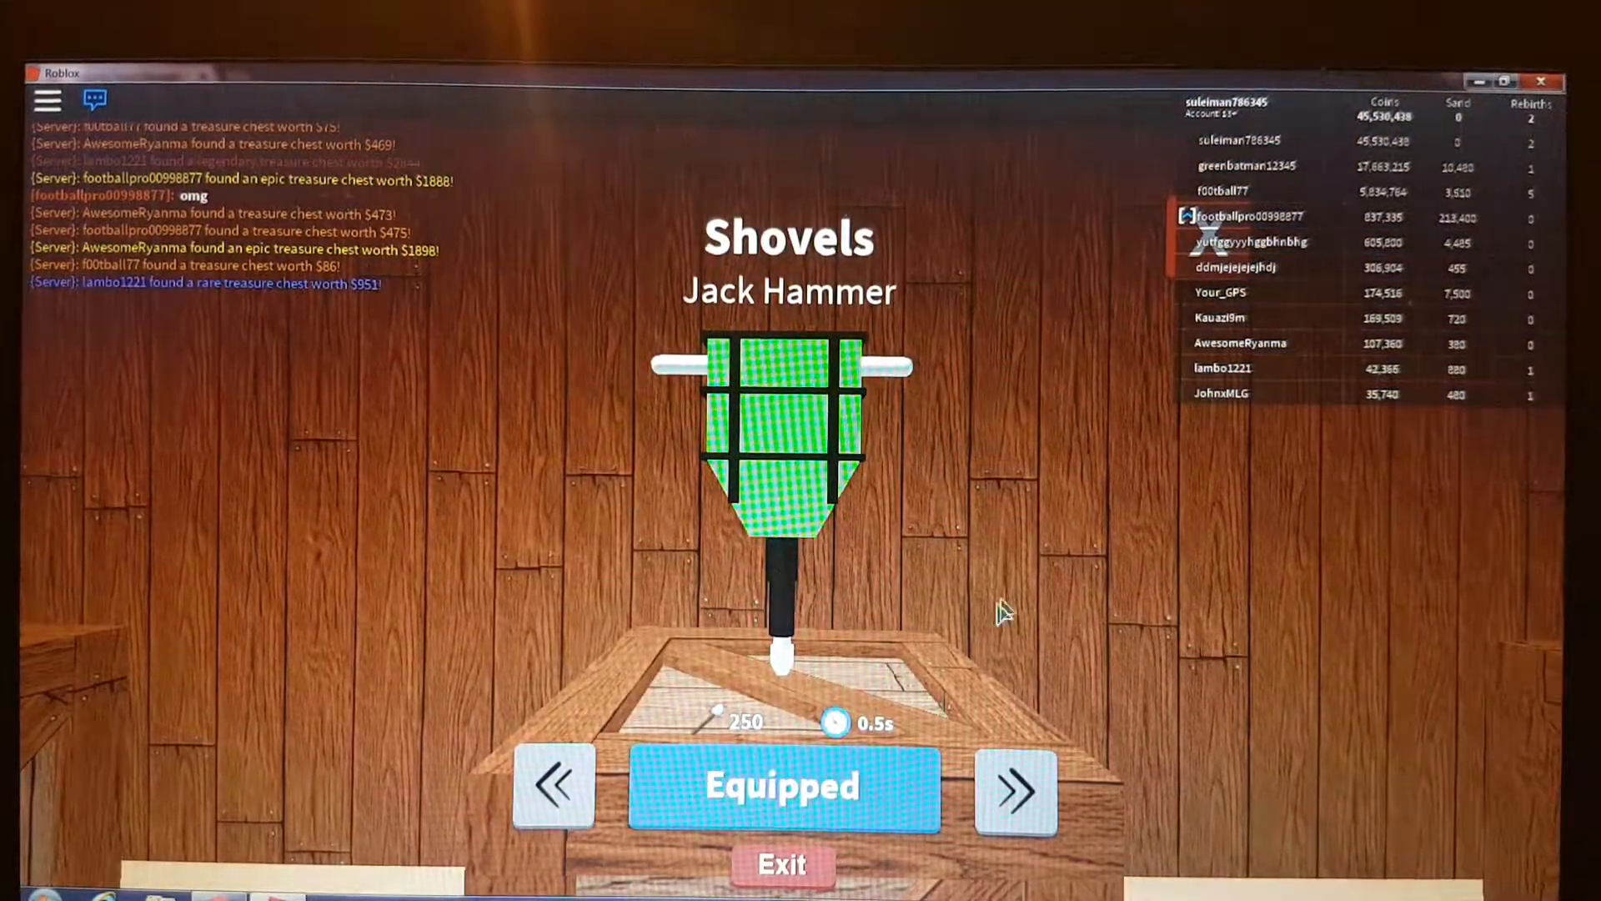
pyautogui.click(1015, 787)
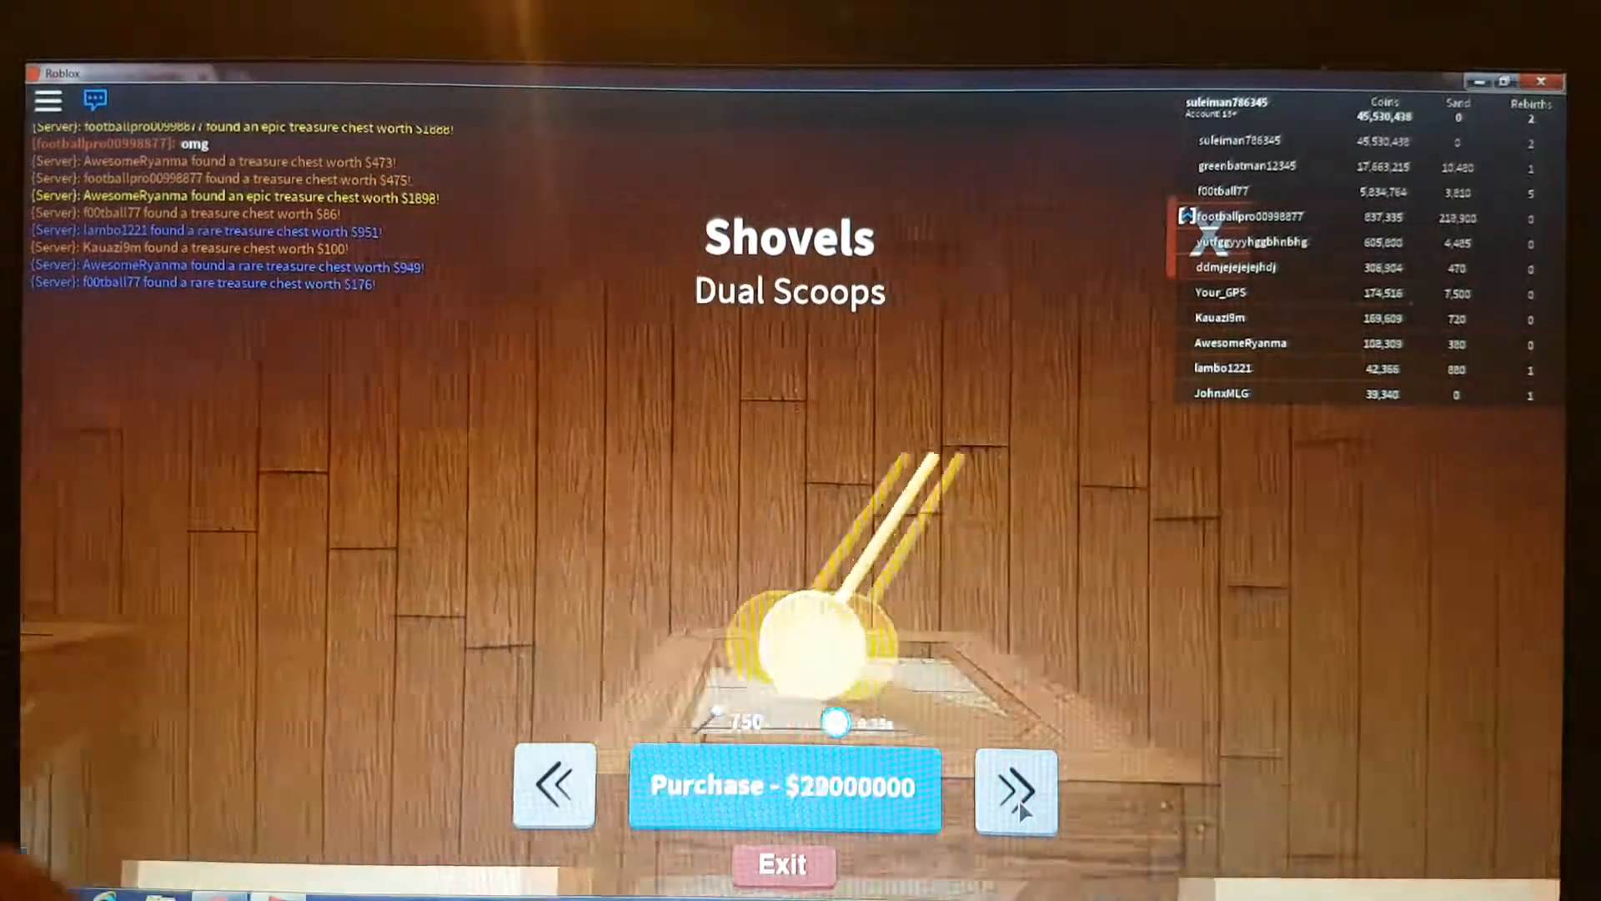
pyautogui.click(1015, 790)
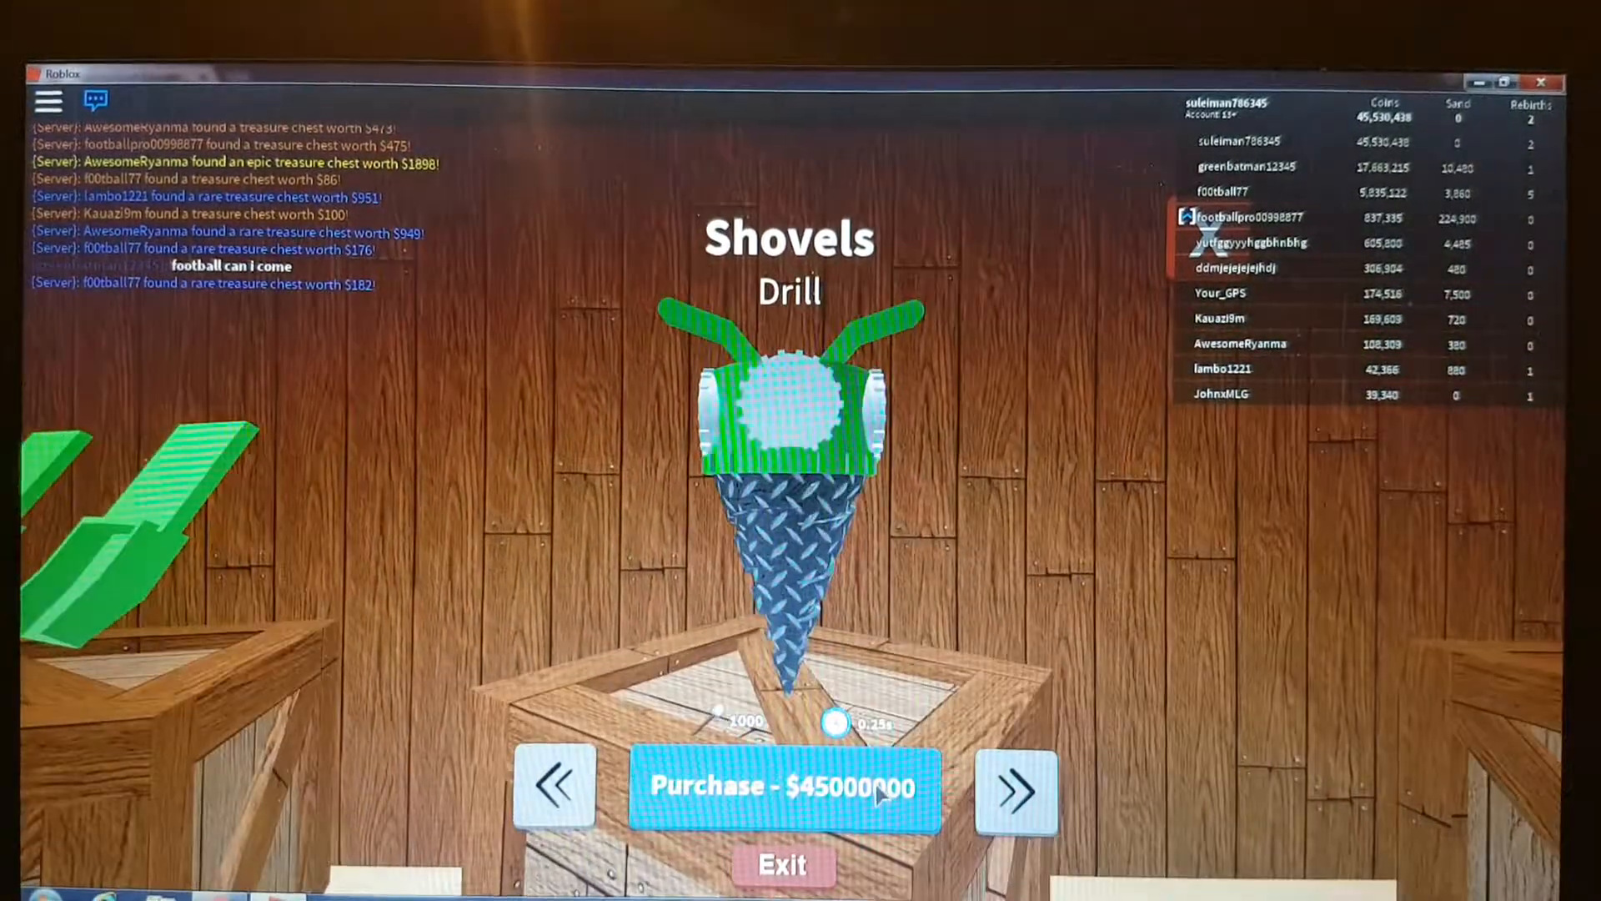
pyautogui.click(783, 787)
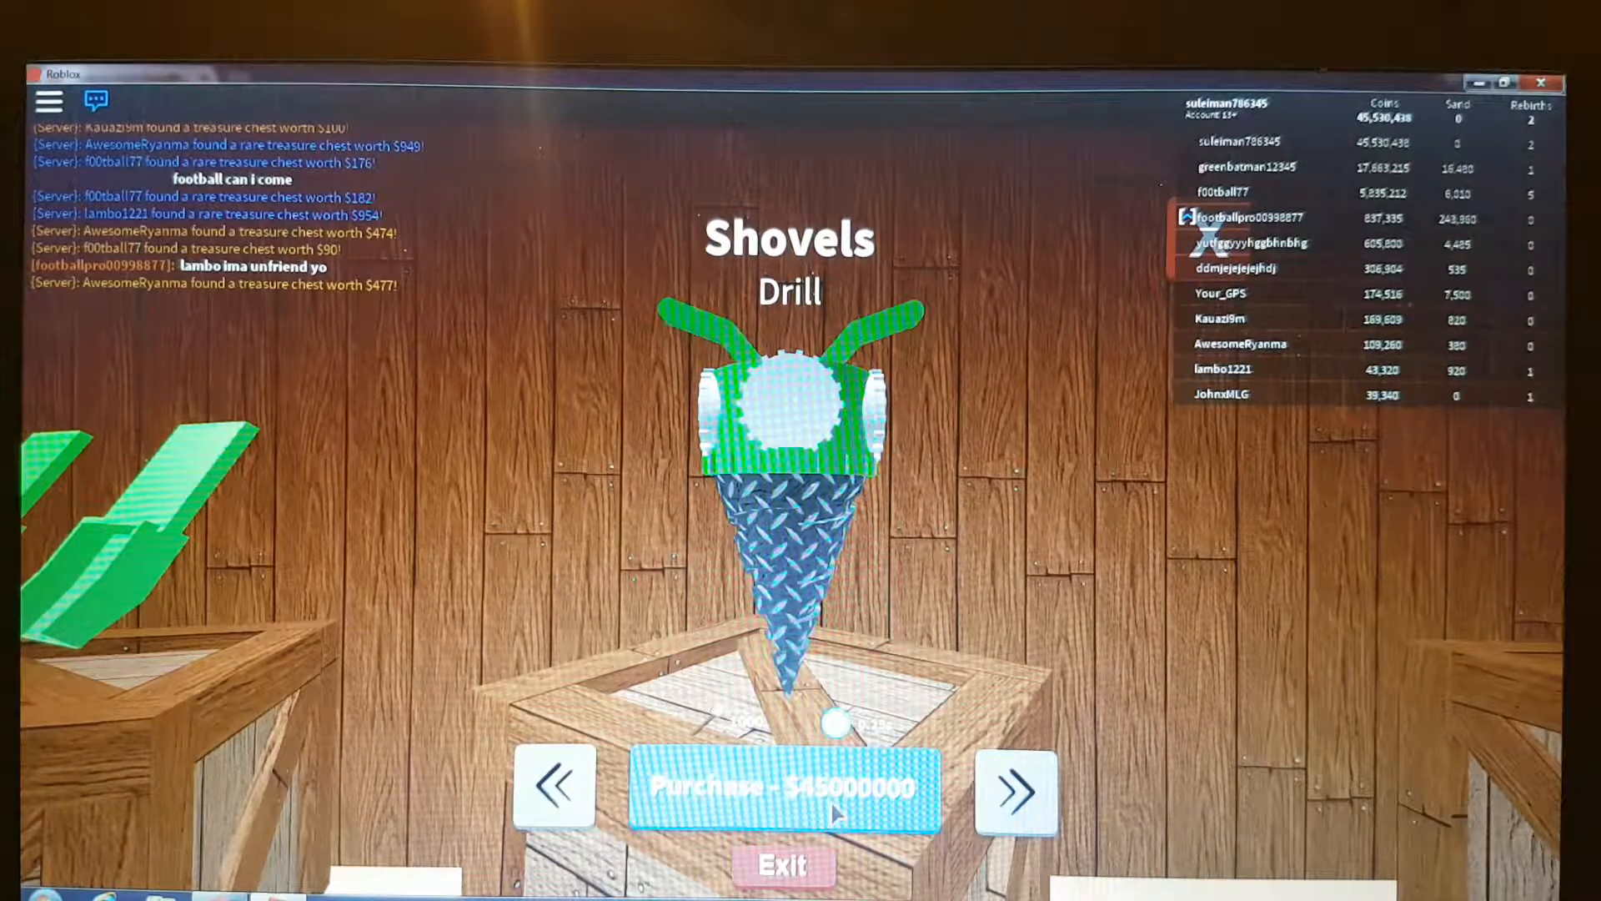
# - Purchase the Drill for $45,000,000 and dig sand with it at 734 blocks deep
pyautogui.click(784, 787)
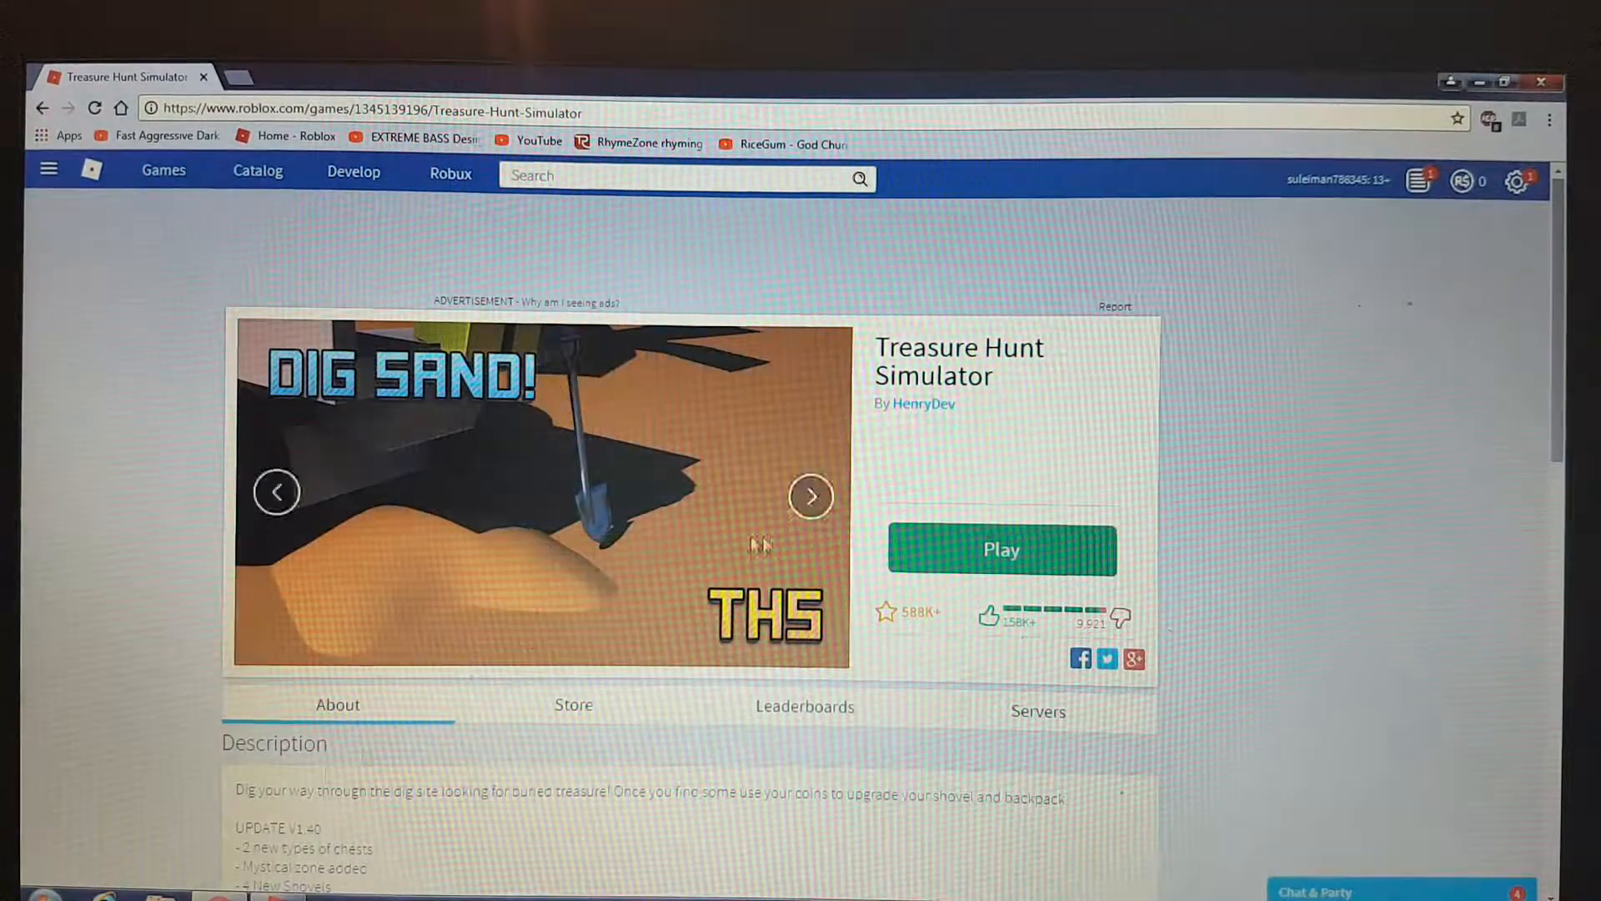
pyautogui.click(1000, 549)
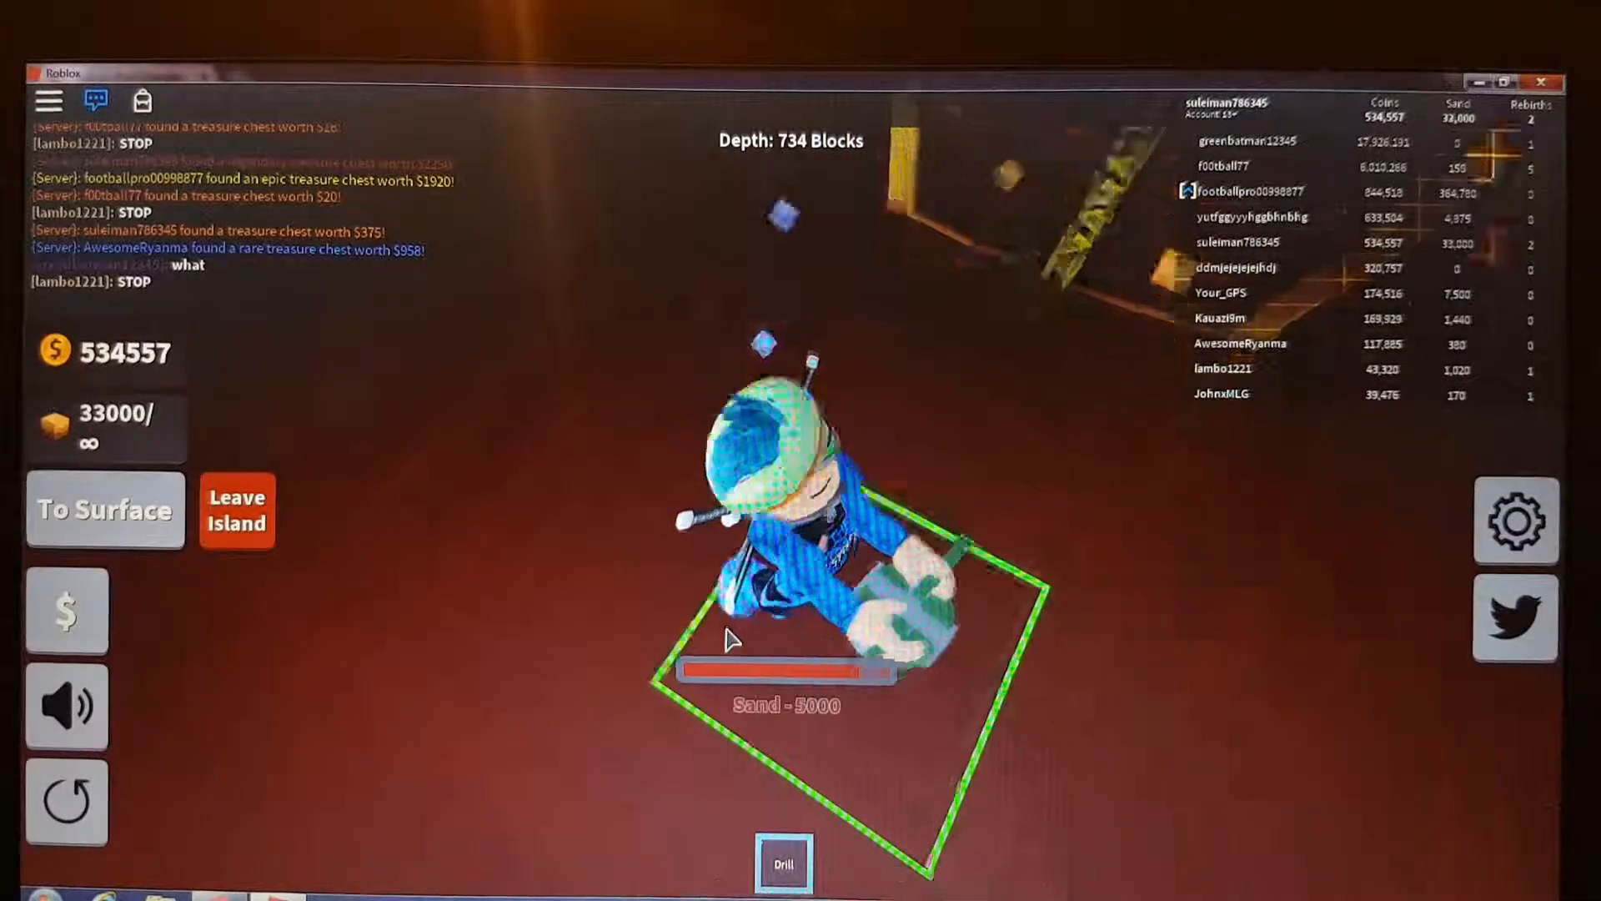